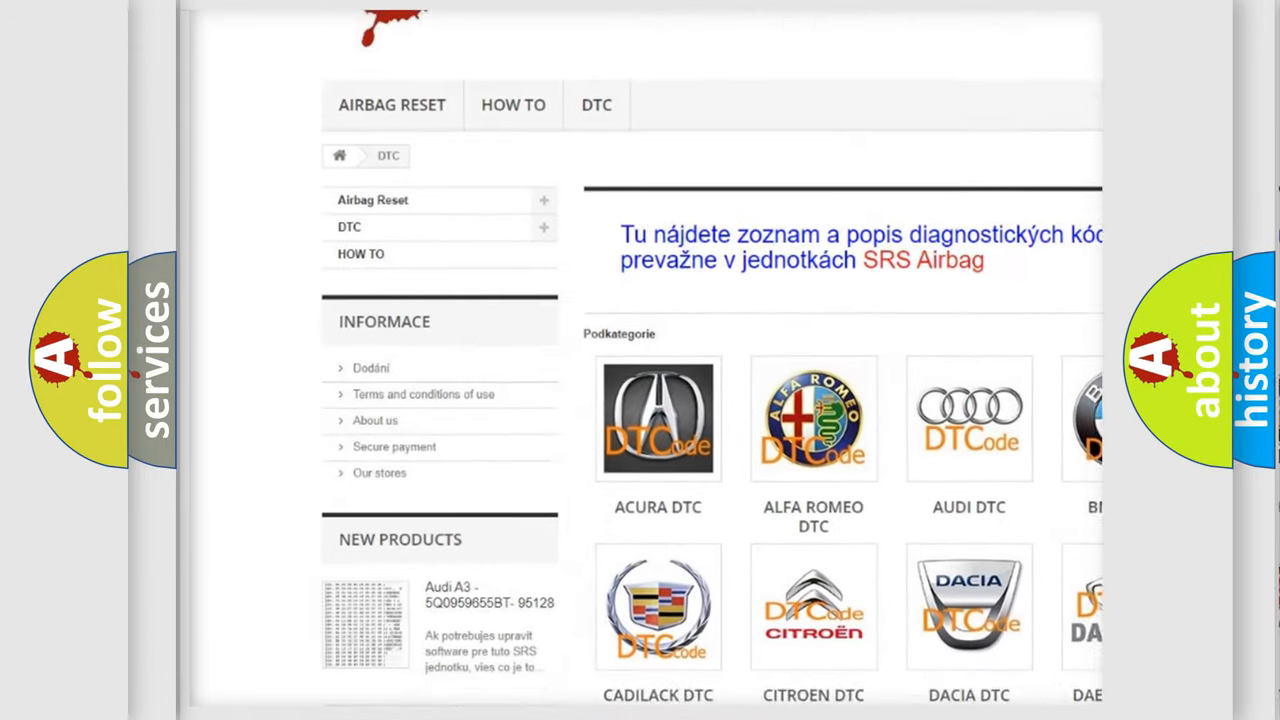
scroll("down", 3)
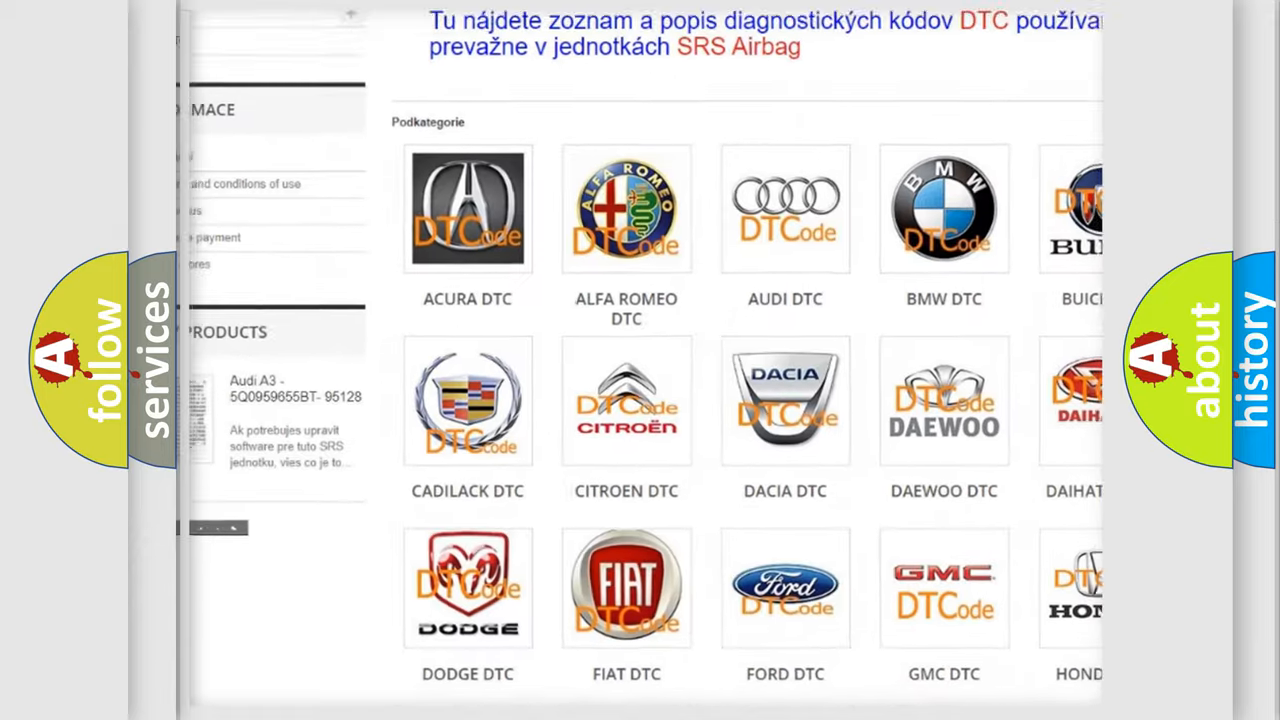